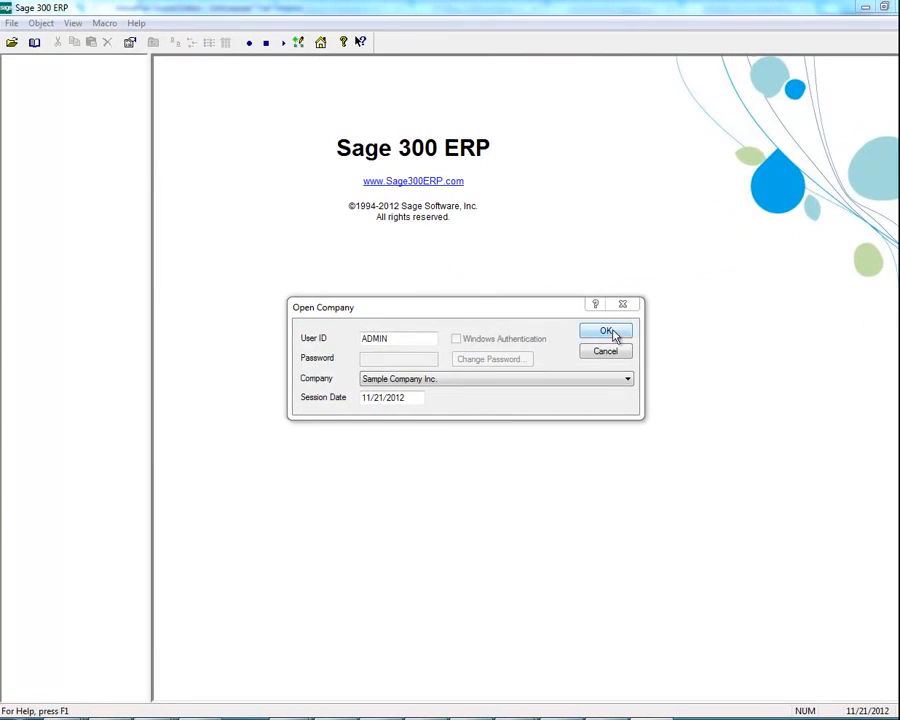
# Step: Sign into Sample Company Inc. as ADMIN from the Open Company dialog
pyautogui.click(604, 332)
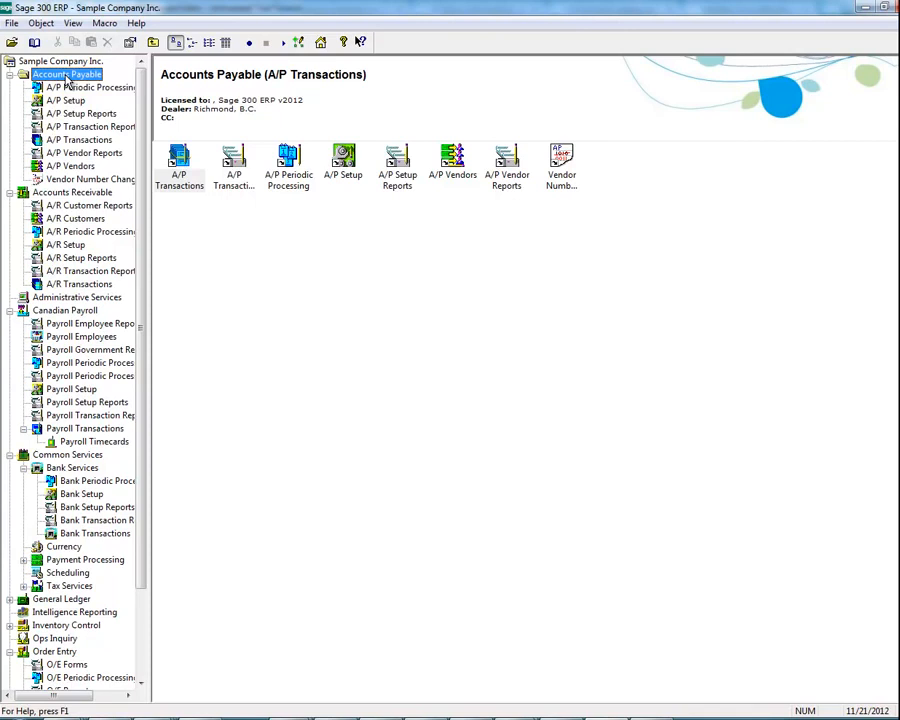
# Step: Review the Apr 2020 payment batch 14 for vendor 1200 in the Payment Batch List, then close it
pyautogui.doubleClick(80, 140)
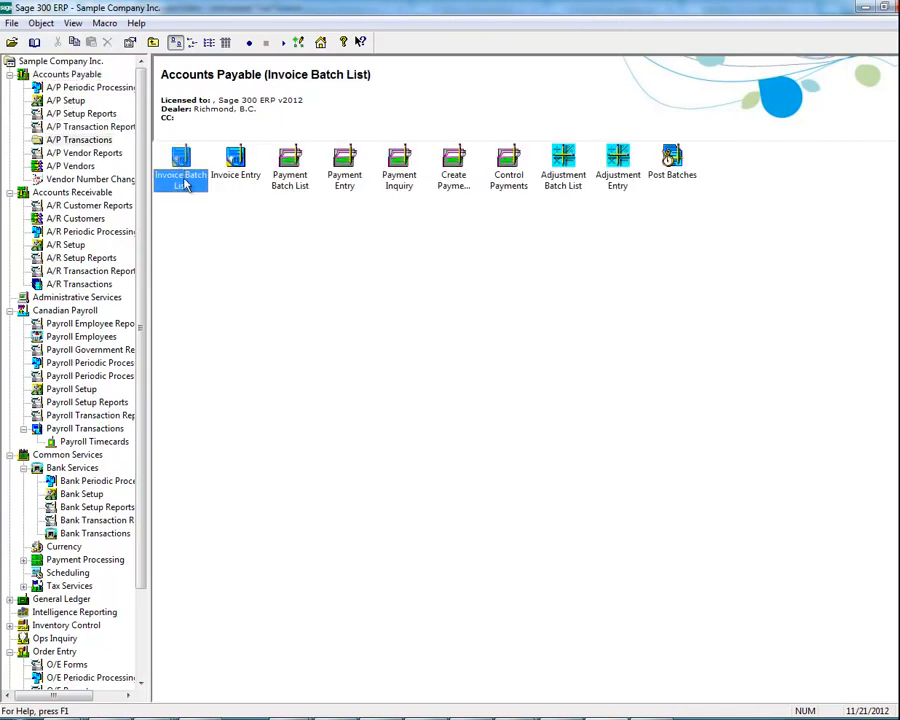
pyautogui.moveTo(300, 160)
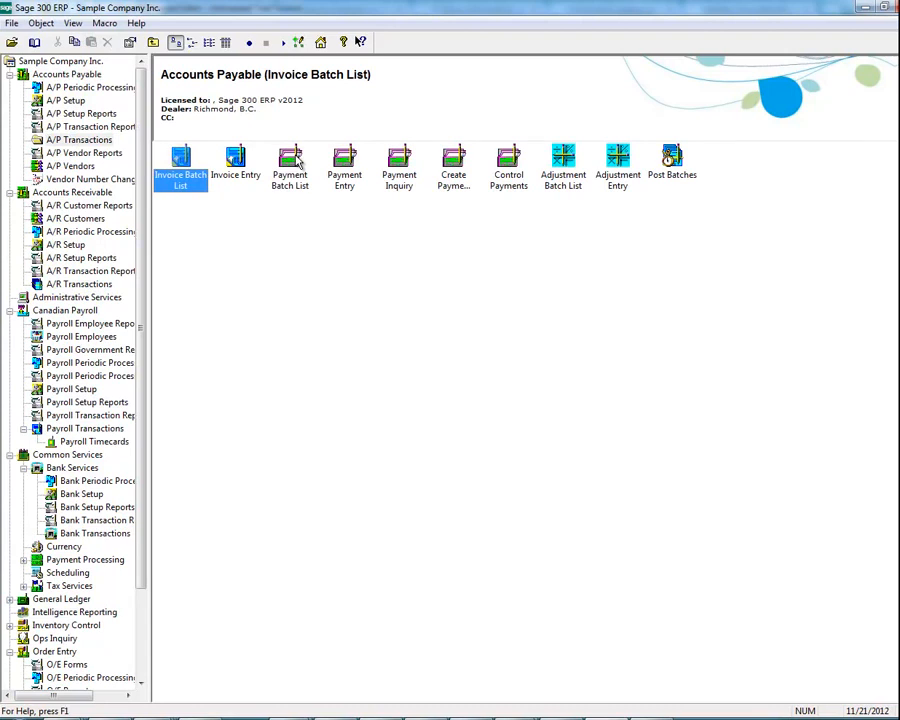
pyautogui.click(290, 164)
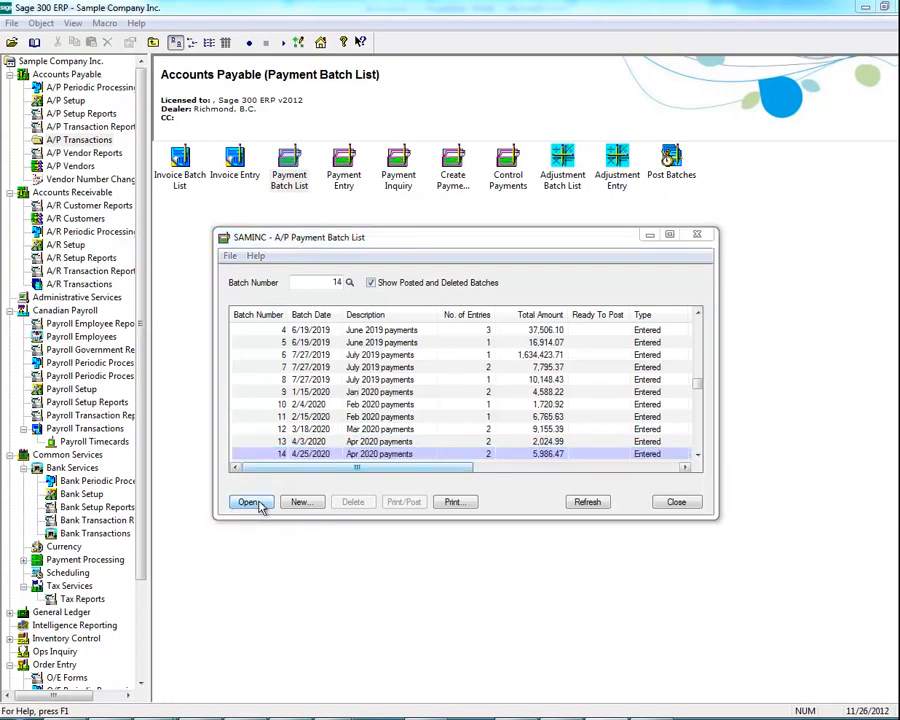
pyautogui.click(248, 500)
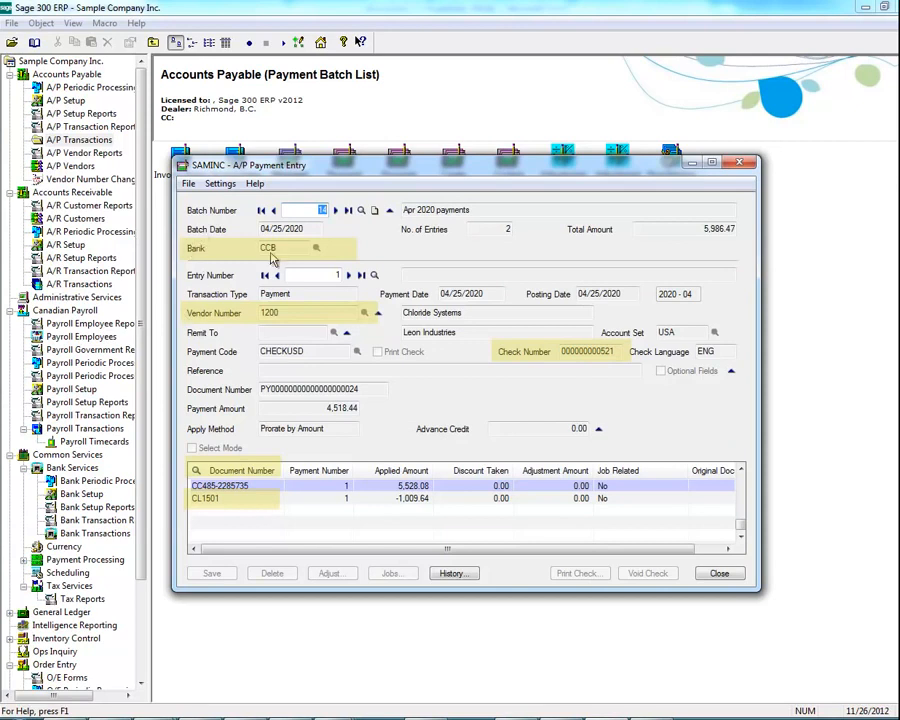
pyautogui.moveTo(500, 358)
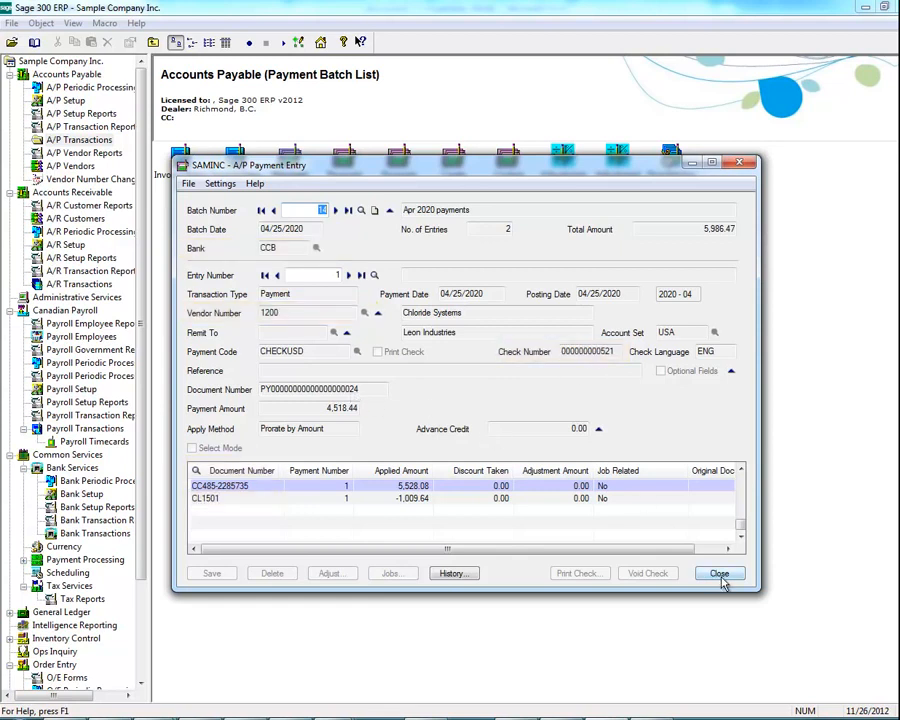
pyautogui.click(720, 572)
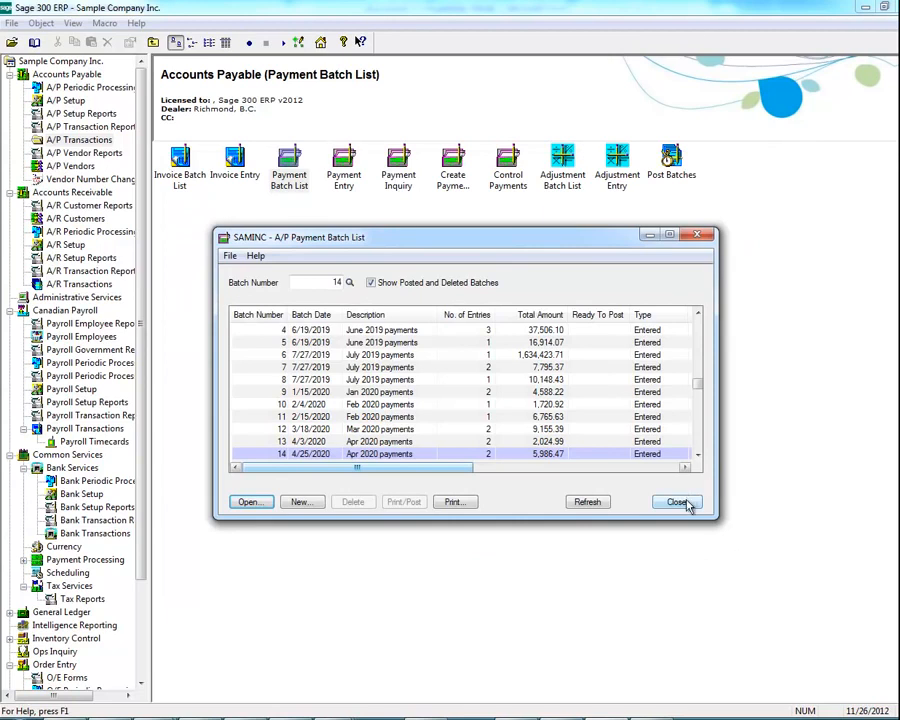
pyautogui.click(676, 500)
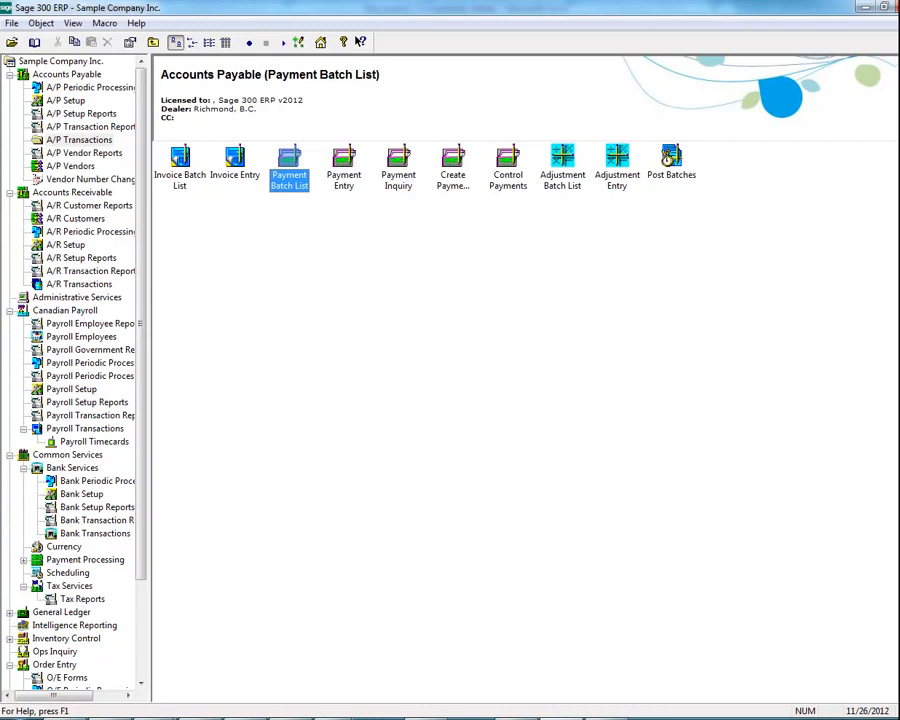
# Step: Launch Reverse Transactions from Common Services > Bank Services > Bank Transactions
pyautogui.click(72, 468)
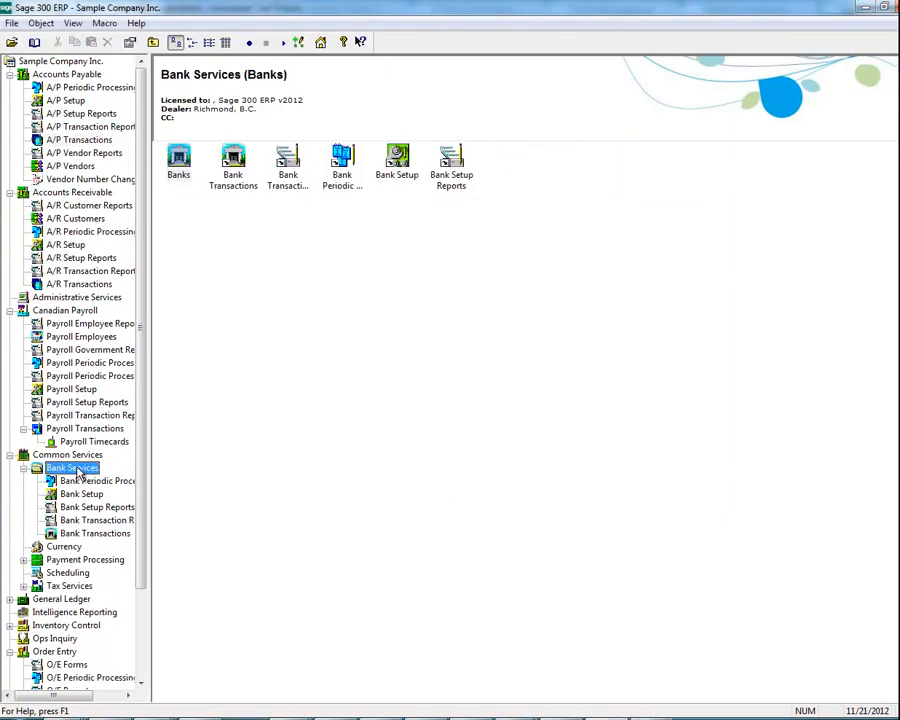
pyautogui.click(96, 532)
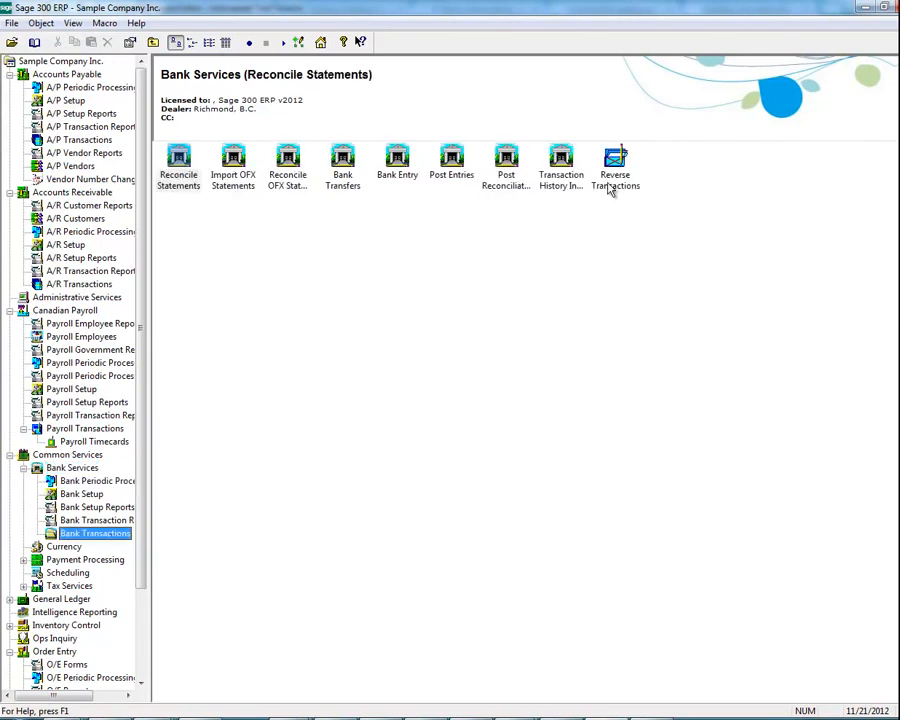
pyautogui.click(614, 164)
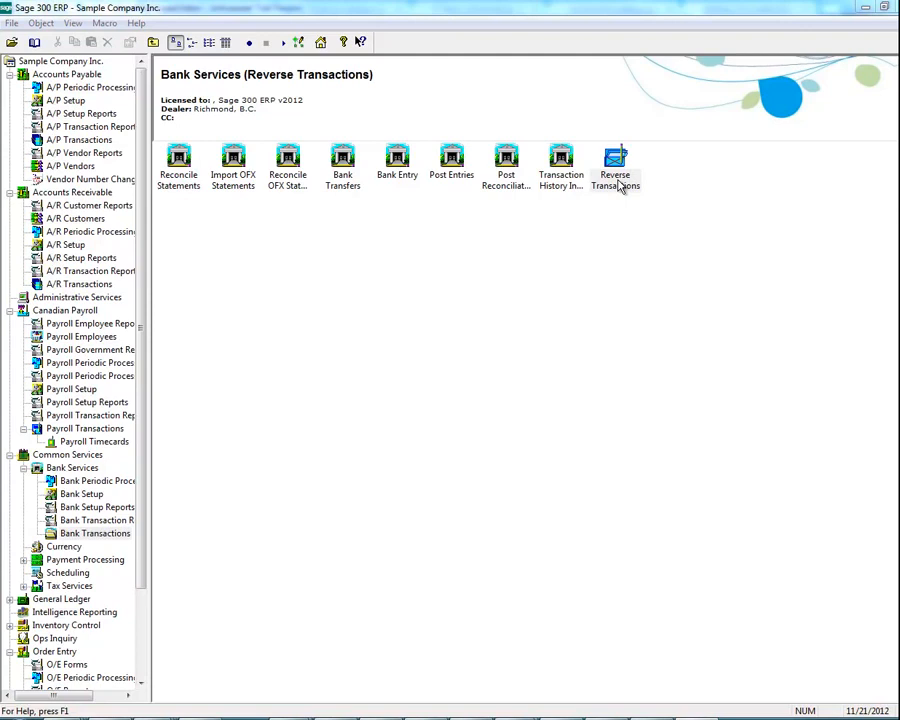
pyautogui.doubleClick(614, 164)
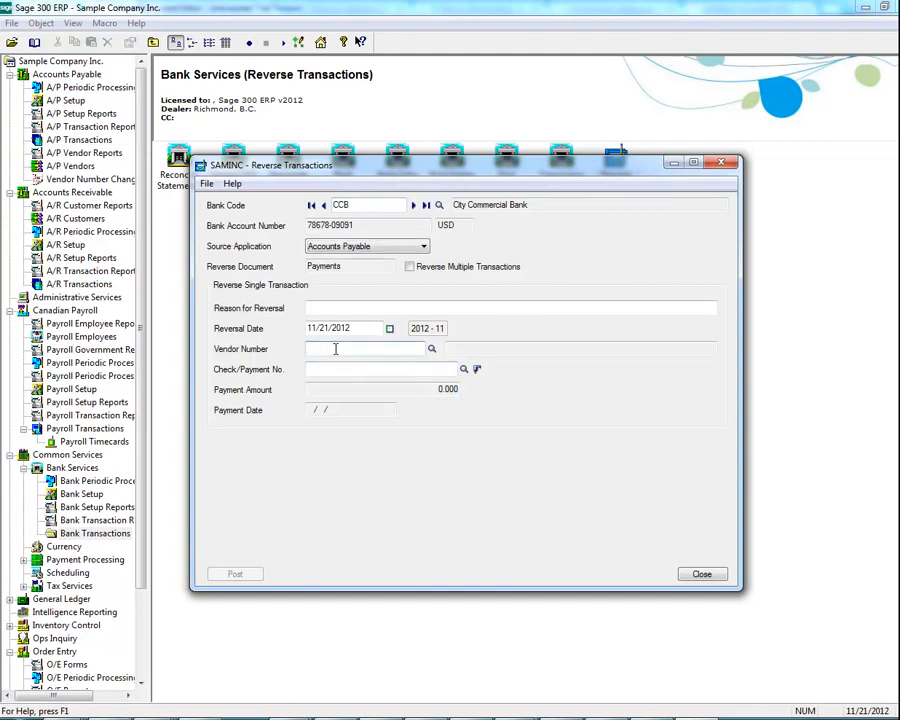
# Step: Select vendor 1200 and payment 521 for 4,518.44 dated 04/25/2020 to reverse
pyautogui.write('1200')
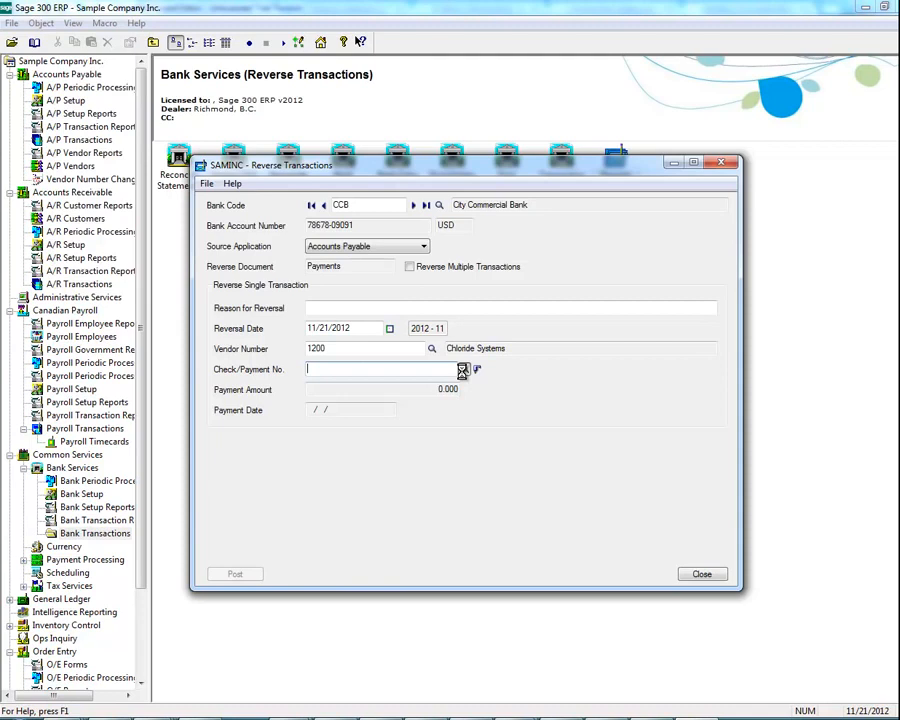
pyautogui.click(462, 368)
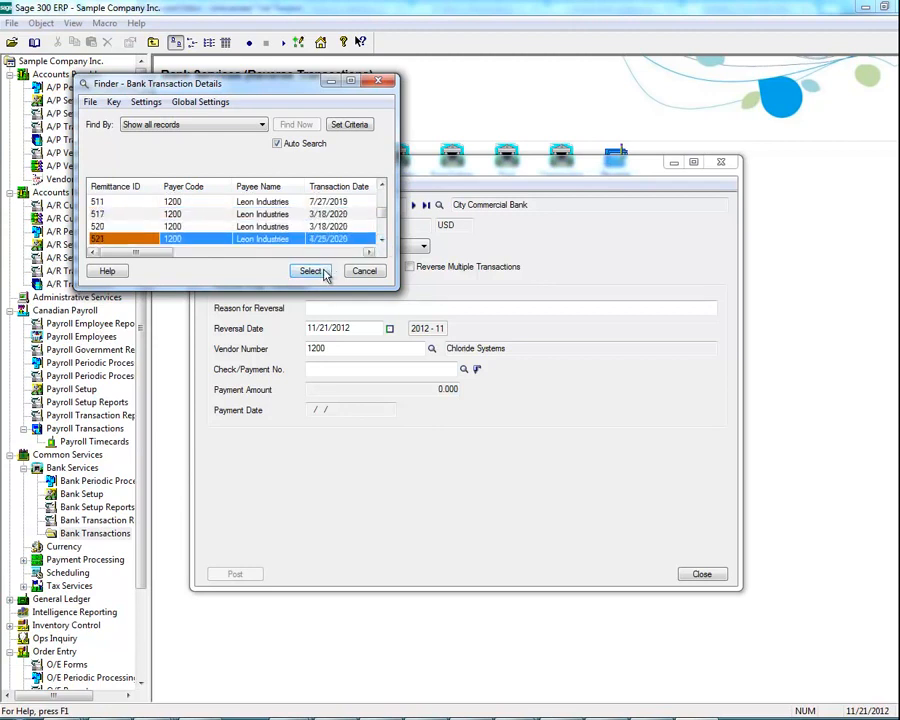
pyautogui.click(312, 272)
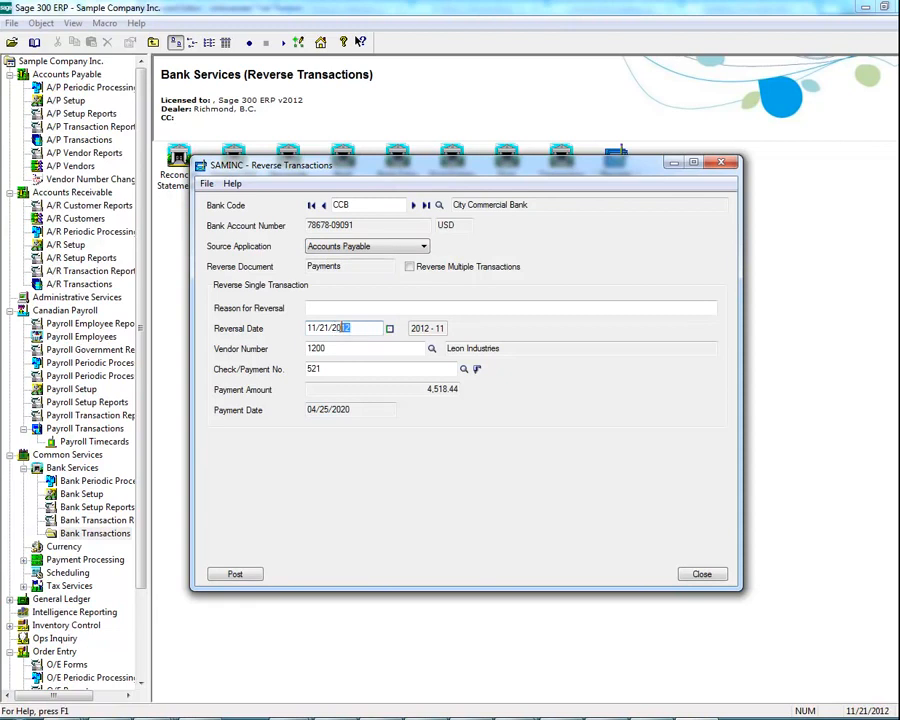
# Step: Enter 'Incorrect Payment' as the reason for reversal dated 11/21/2020
pyautogui.click(356, 308)
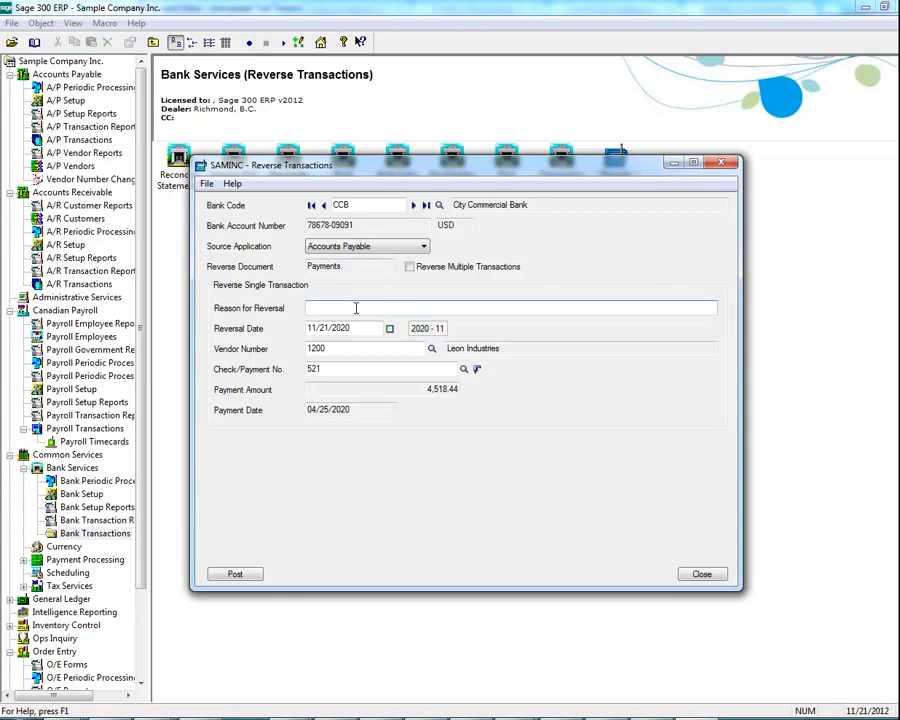
pyautogui.write('Income')
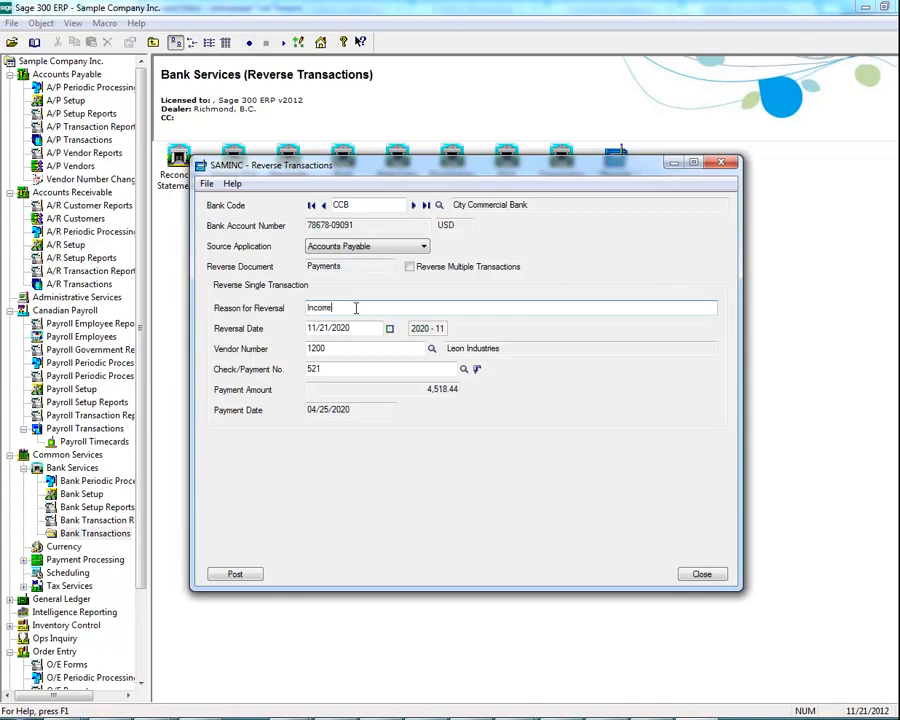
pyautogui.write('Incorrect Pau')
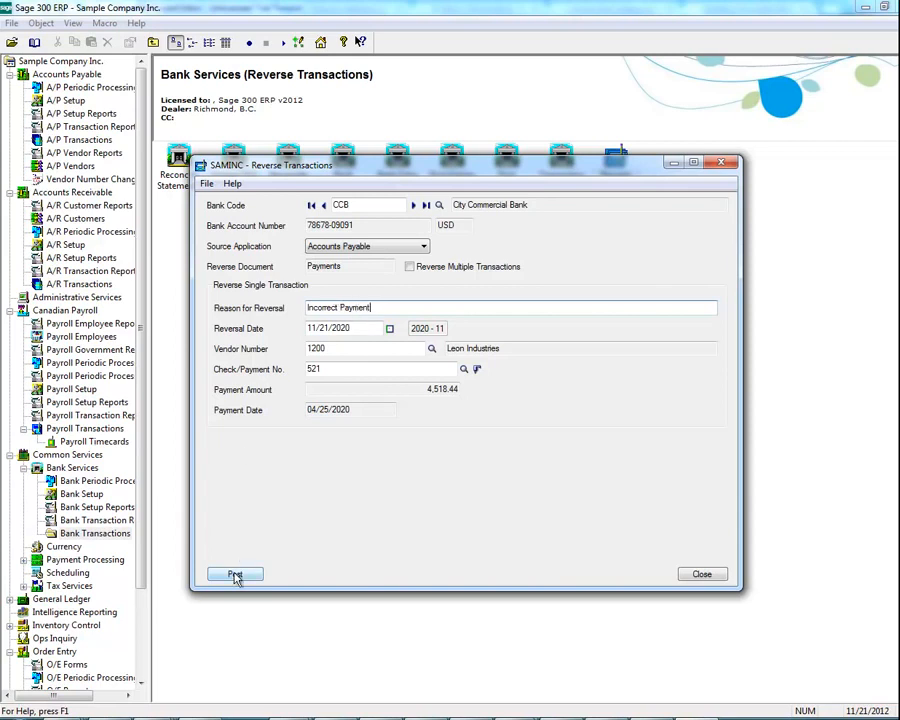
# Step: Post the payment reversal, acknowledge completion, and close Reverse Transactions
pyautogui.click(236, 572)
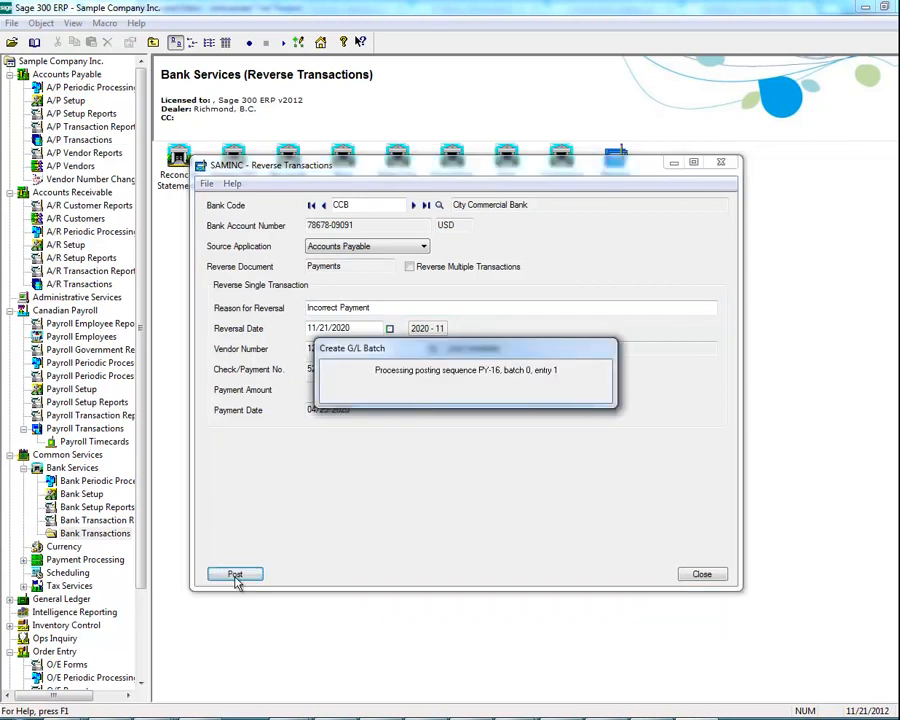
pyautogui.click(236, 572)
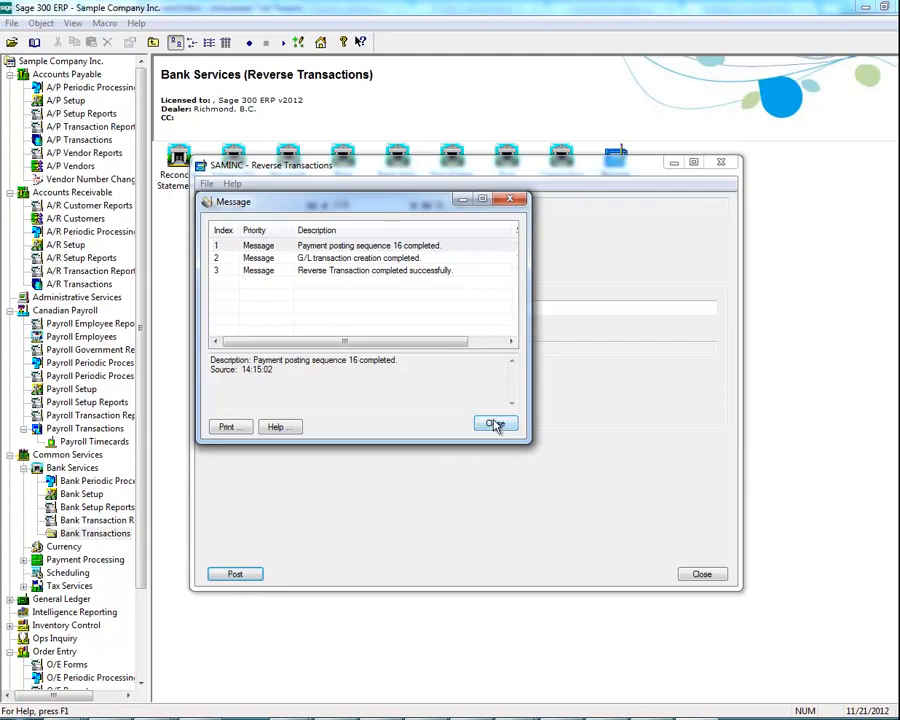
pyautogui.click(494, 424)
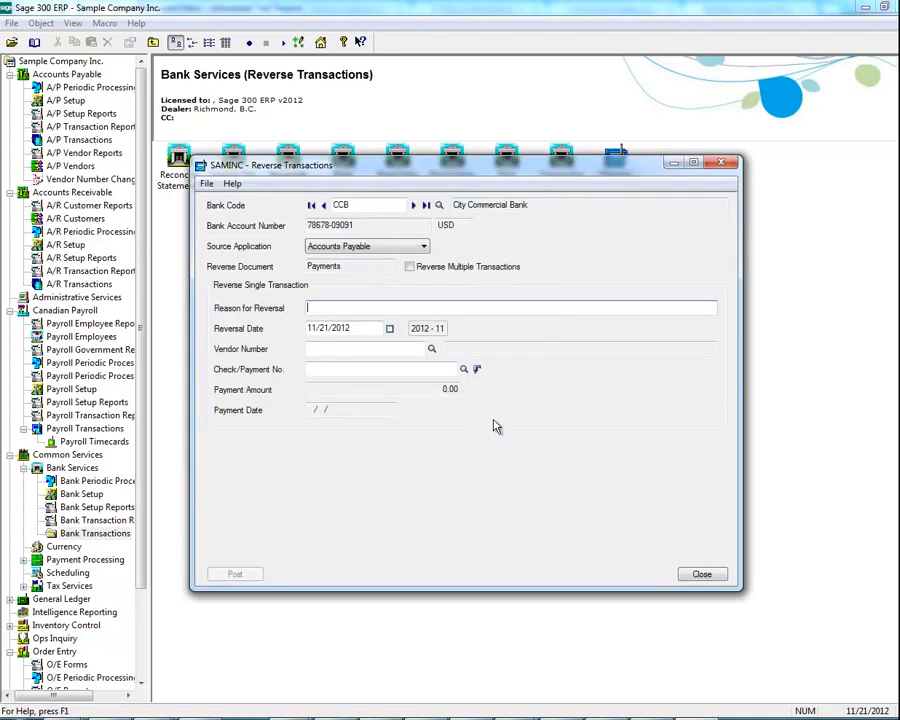
pyautogui.click(702, 572)
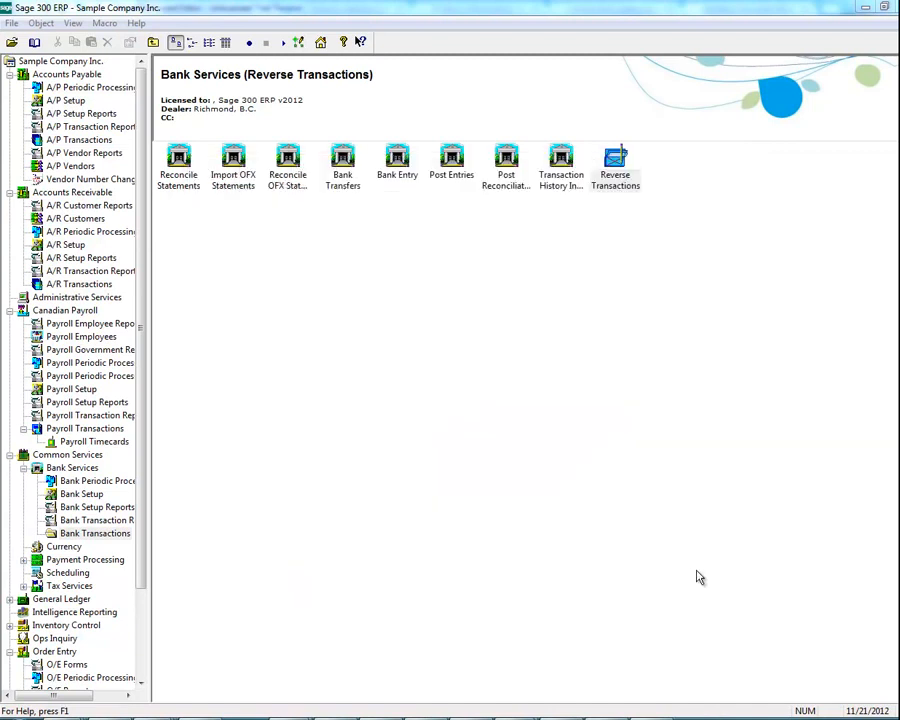
# Step: Return to A/P Transactions and display the Payment Batch List with batch 14
pyautogui.click(616, 164)
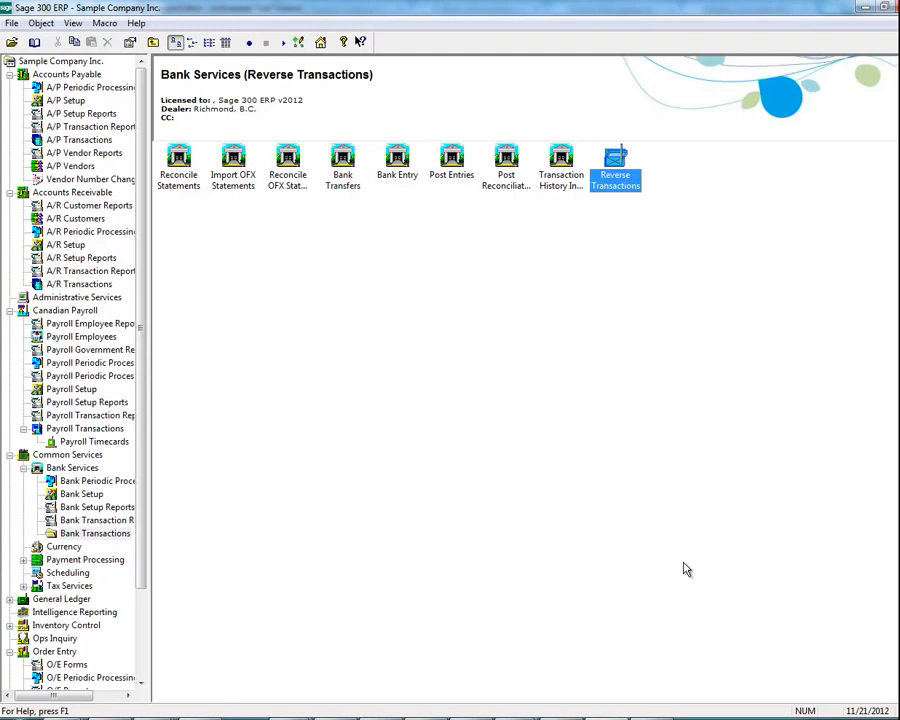
pyautogui.moveTo(96, 152)
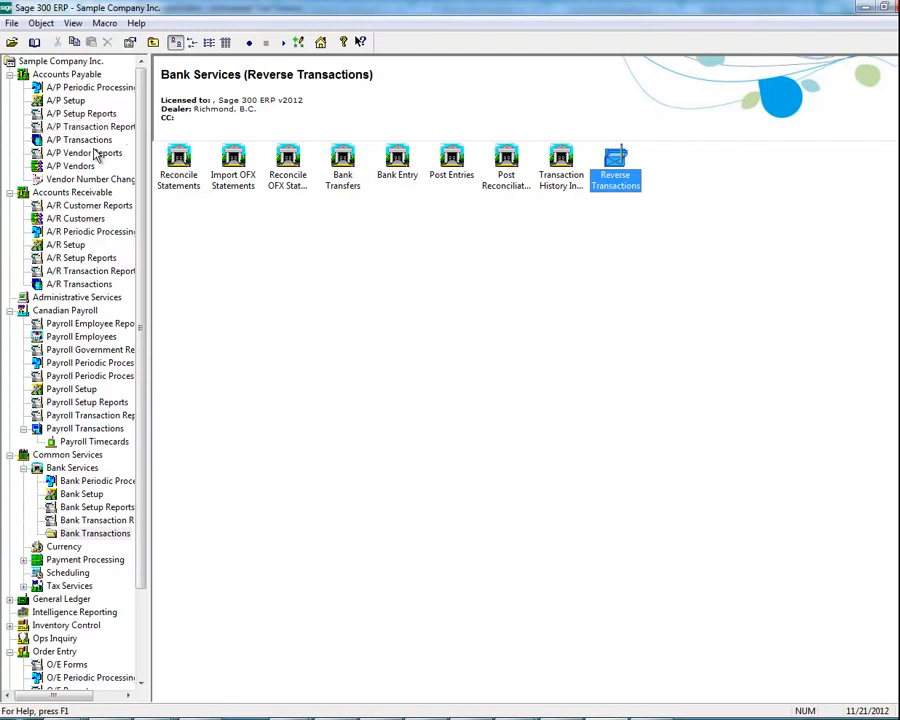
pyautogui.click(80, 140)
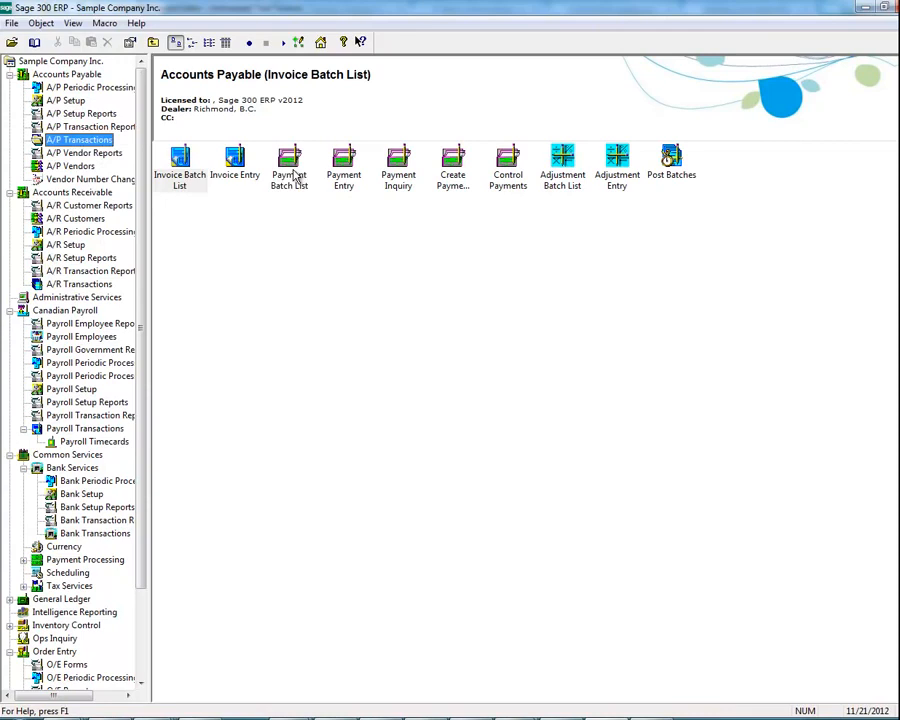
pyautogui.click(288, 160)
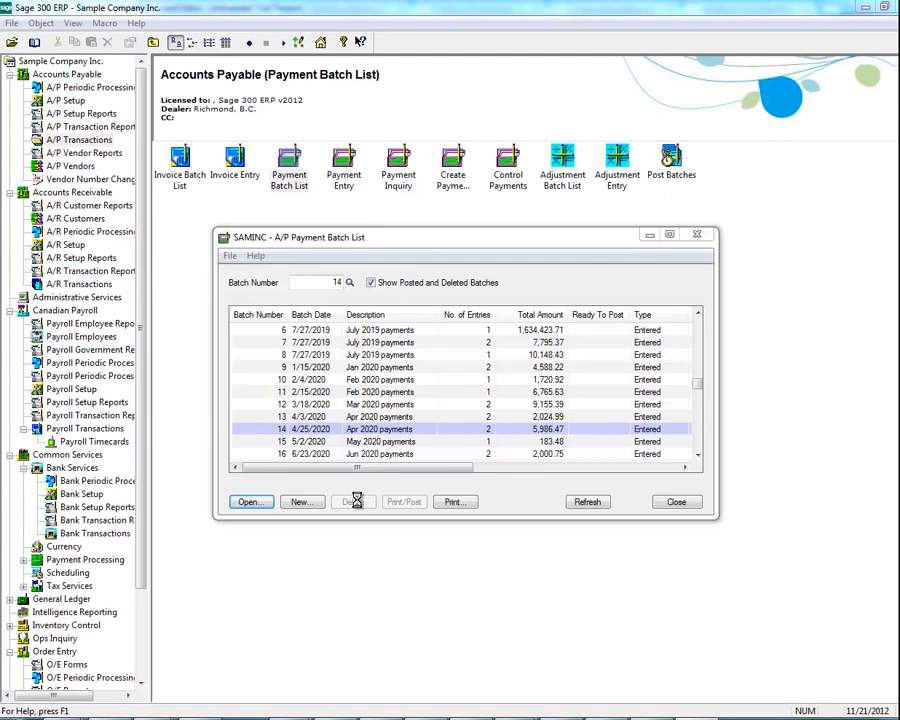
# Step: View CL1501's document history in batch 14 showing payment 521 Reversed, then close the windows
pyautogui.click(248, 500)
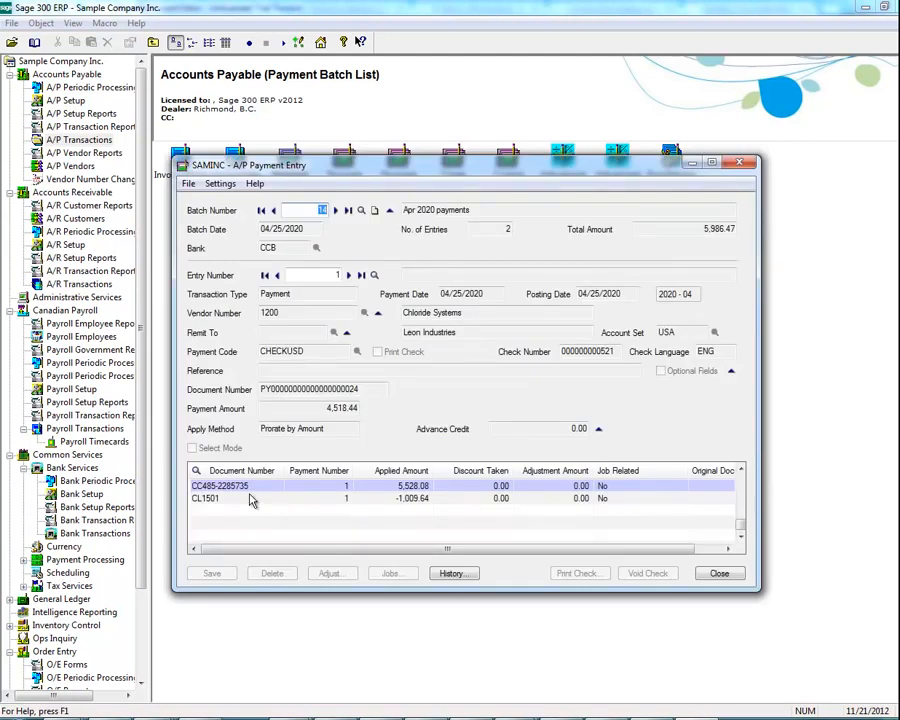
pyautogui.moveTo(252, 504)
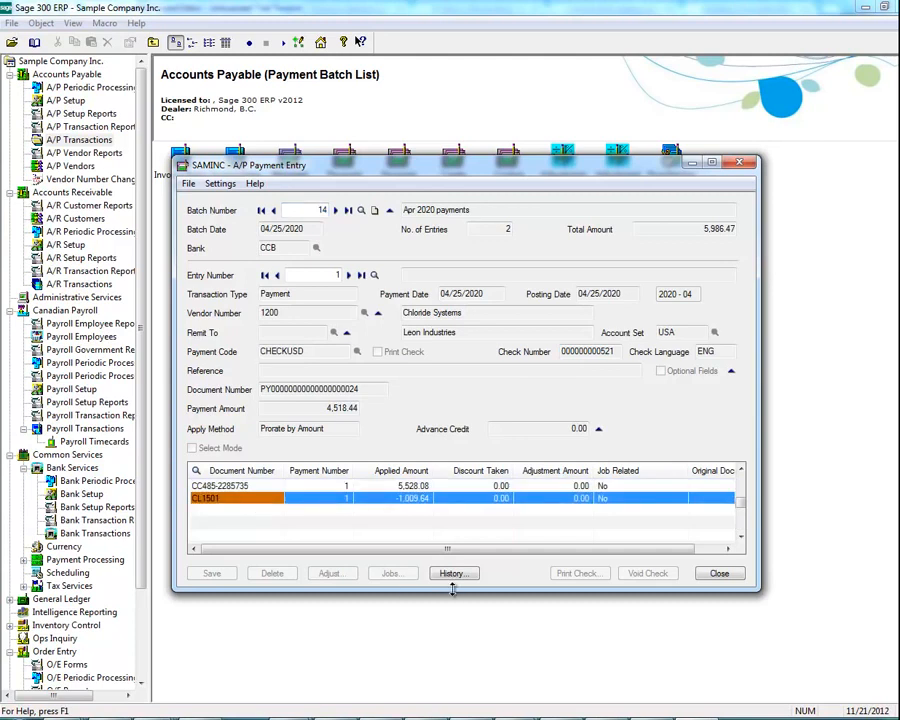
pyautogui.click(454, 572)
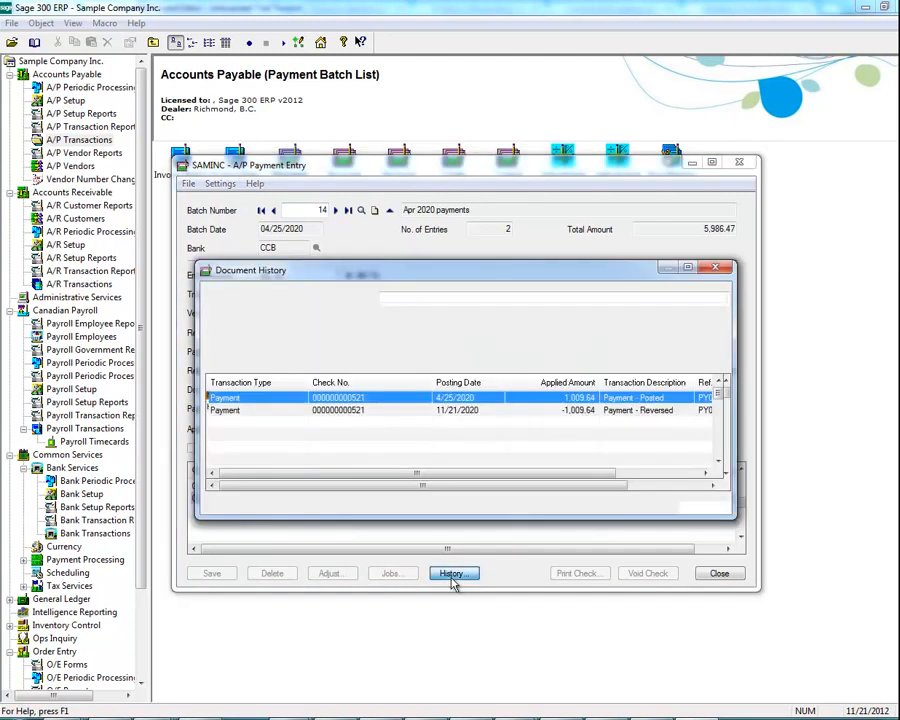
pyautogui.click(454, 572)
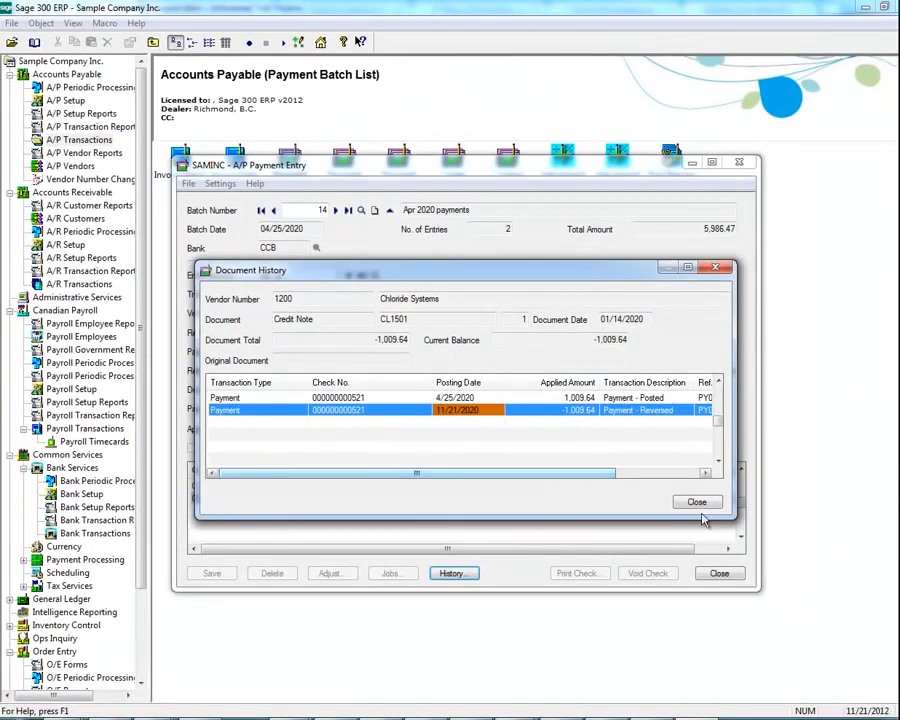
pyautogui.click(696, 500)
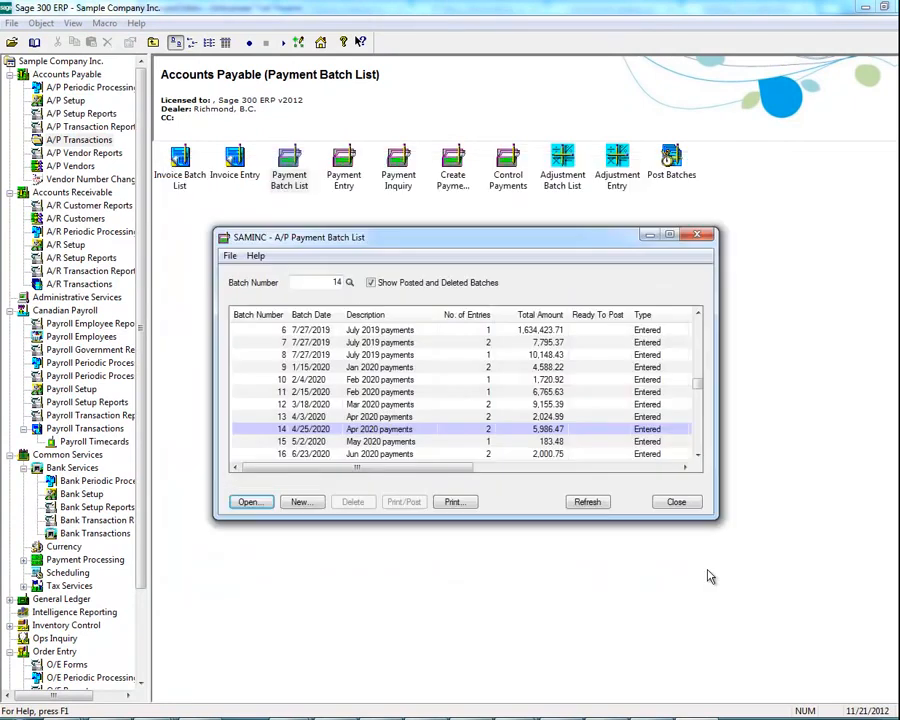
pyautogui.moveTo(708, 550)
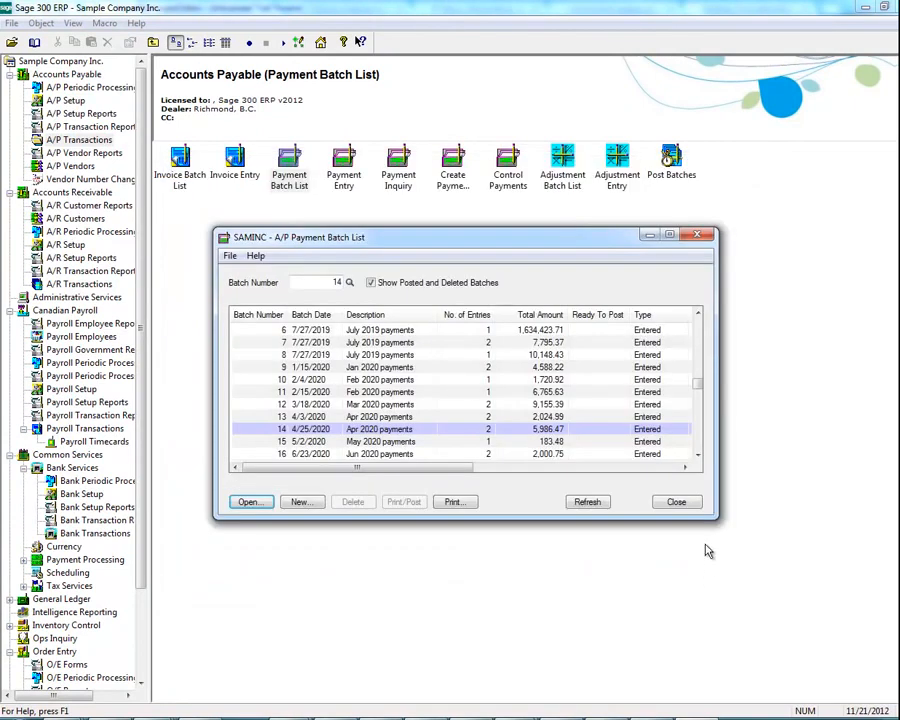
pyautogui.click(676, 500)
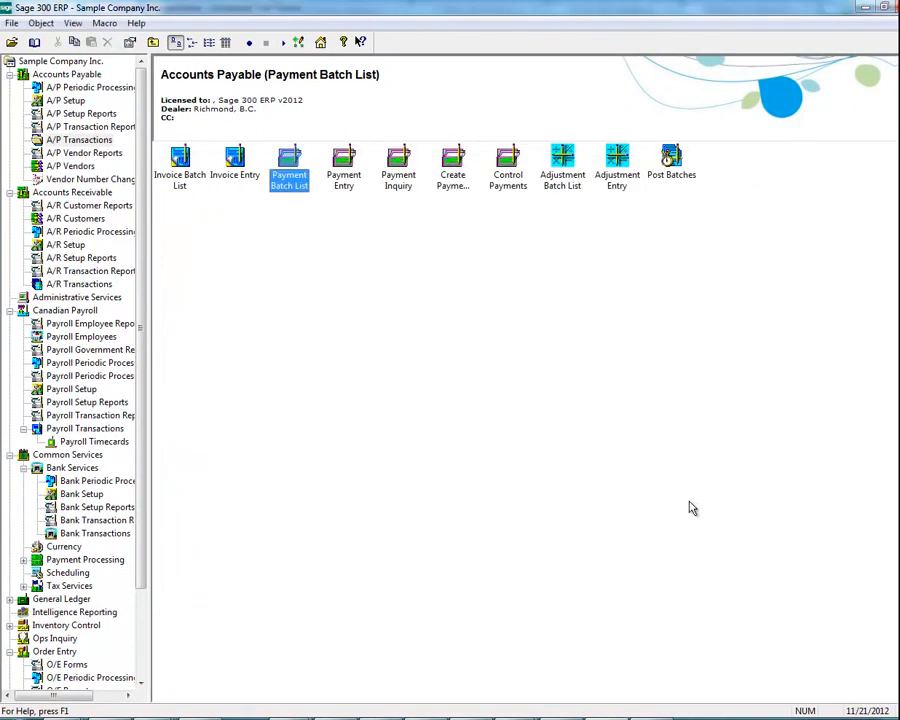
pyautogui.moveTo(168, 200)
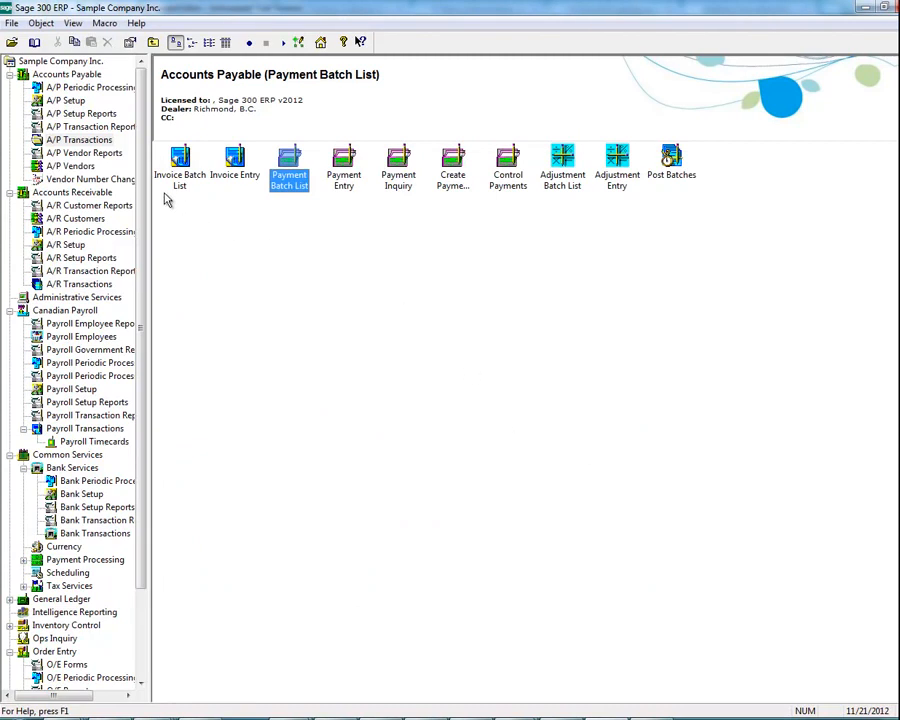
# Step: Show Vendor Activity payments for vendor 1200, with the reversed payment listed
pyautogui.click(80, 164)
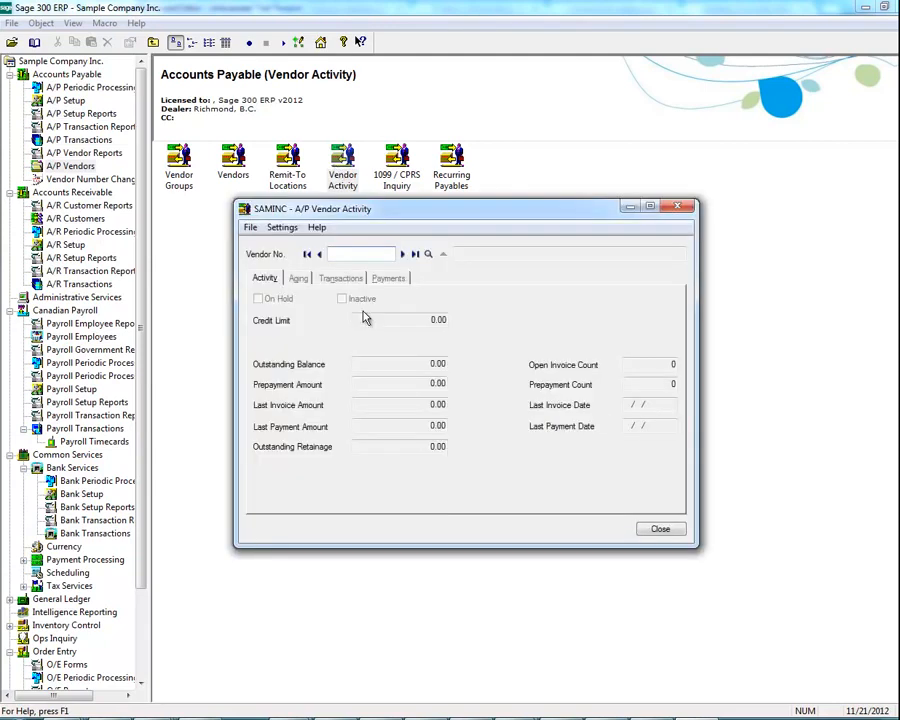
pyautogui.write('1200')
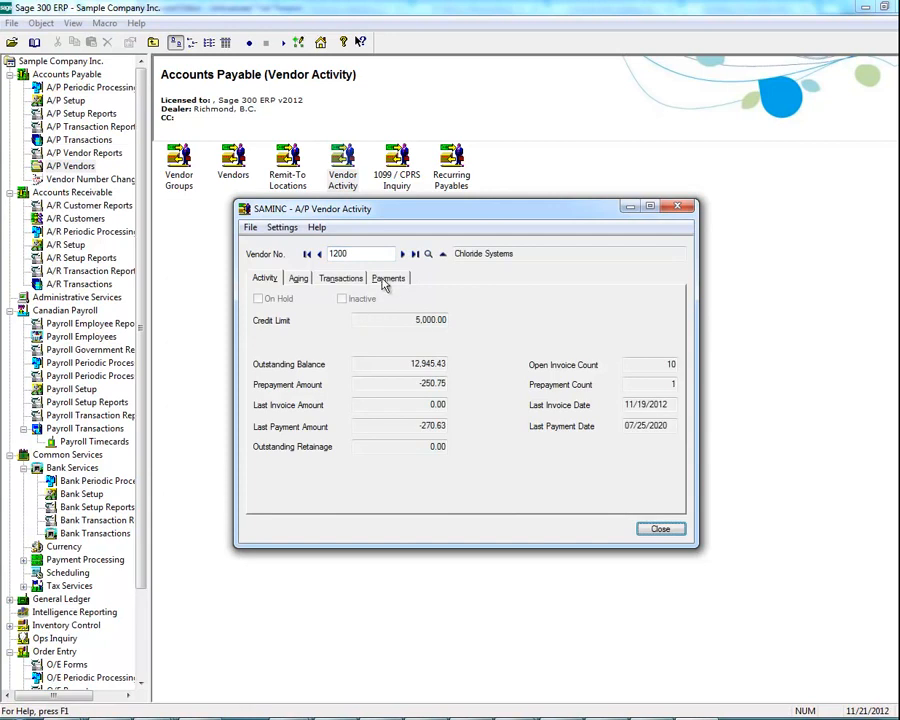
pyautogui.click(388, 278)
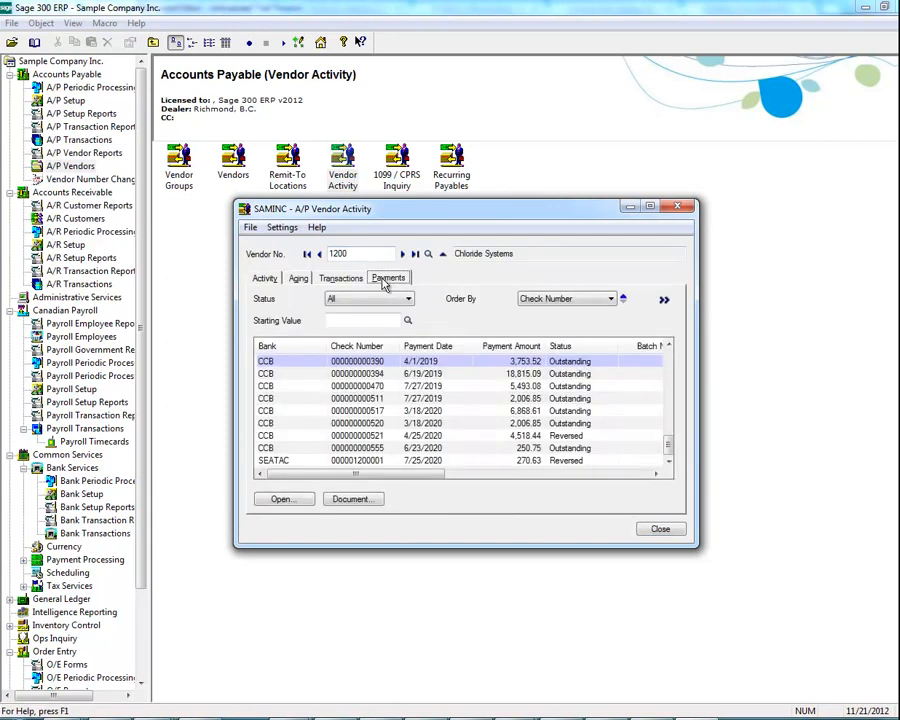